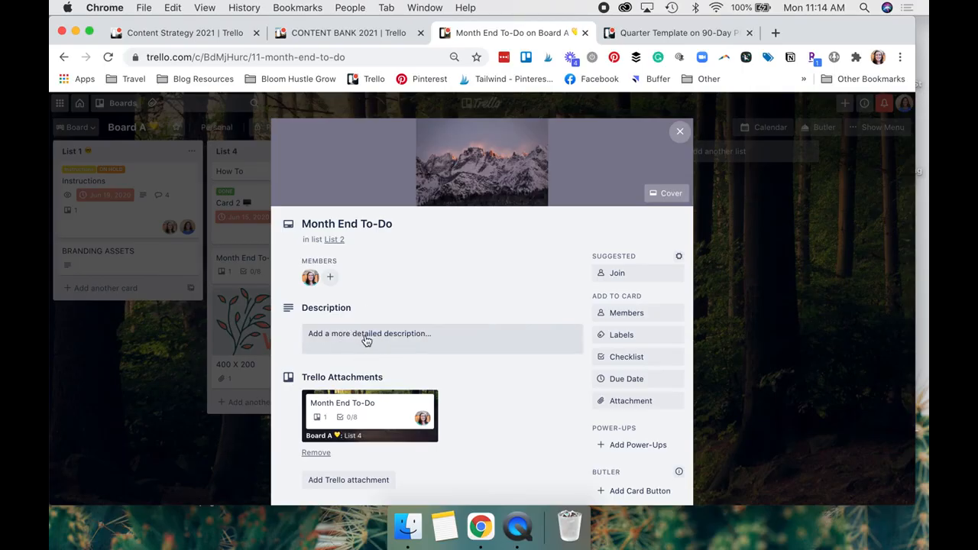
Open the empty description editor on the Month End To-Do card.
click(366, 339)
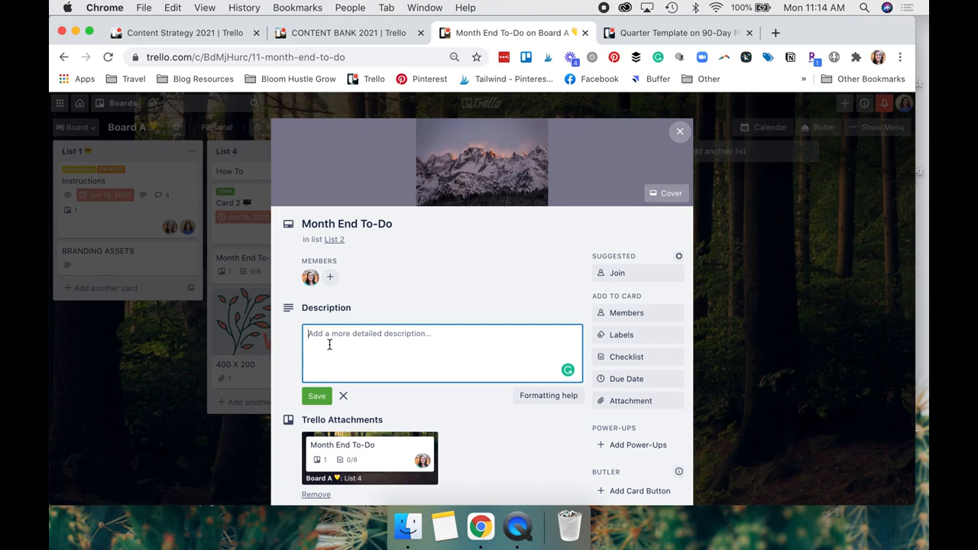
mouse_move(424, 338)
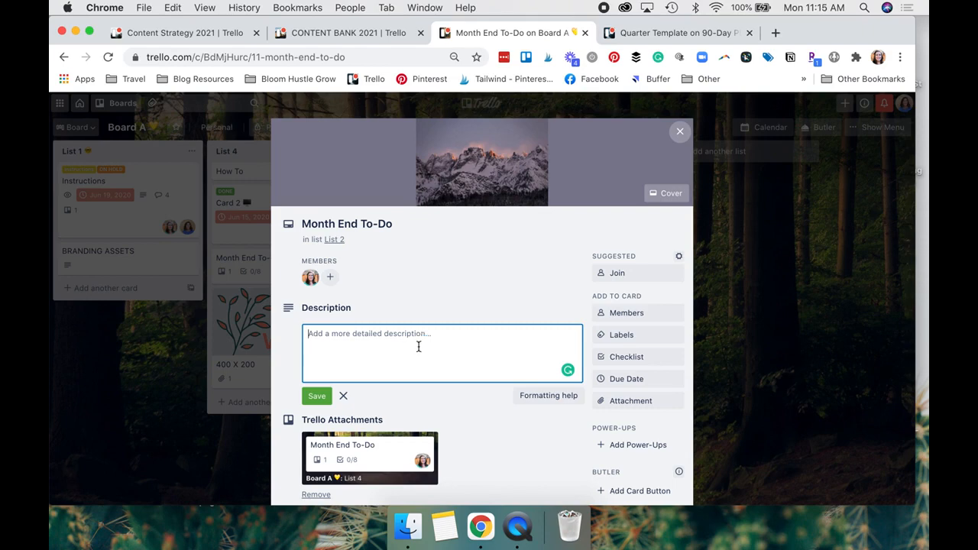
Write a **BOLD** heading and two '- list' bullet lines in the description.
text(**)
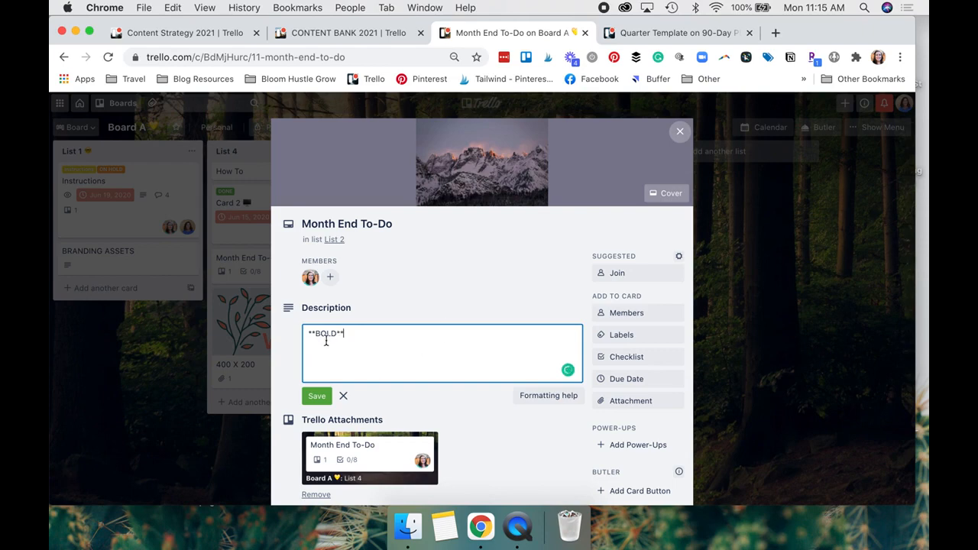
click(316, 396)
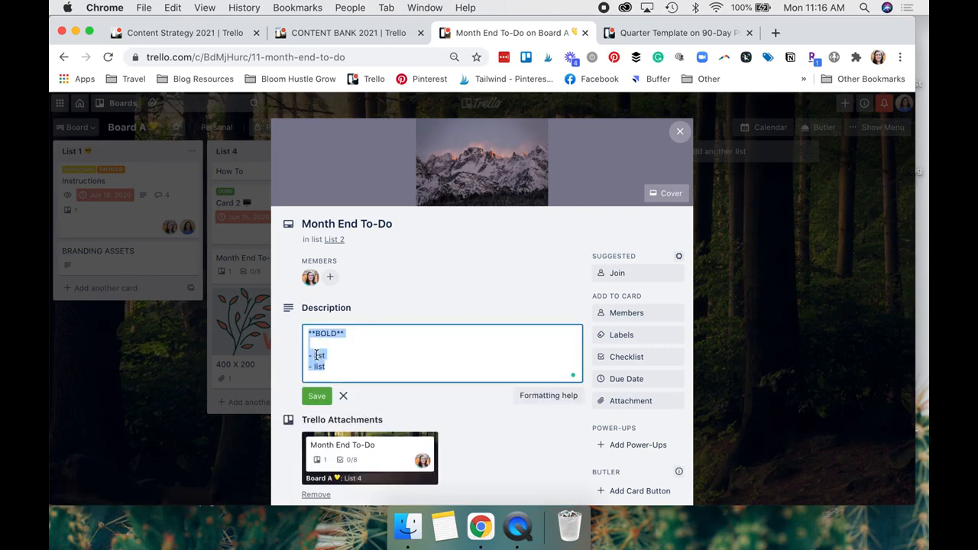
click(359, 356)
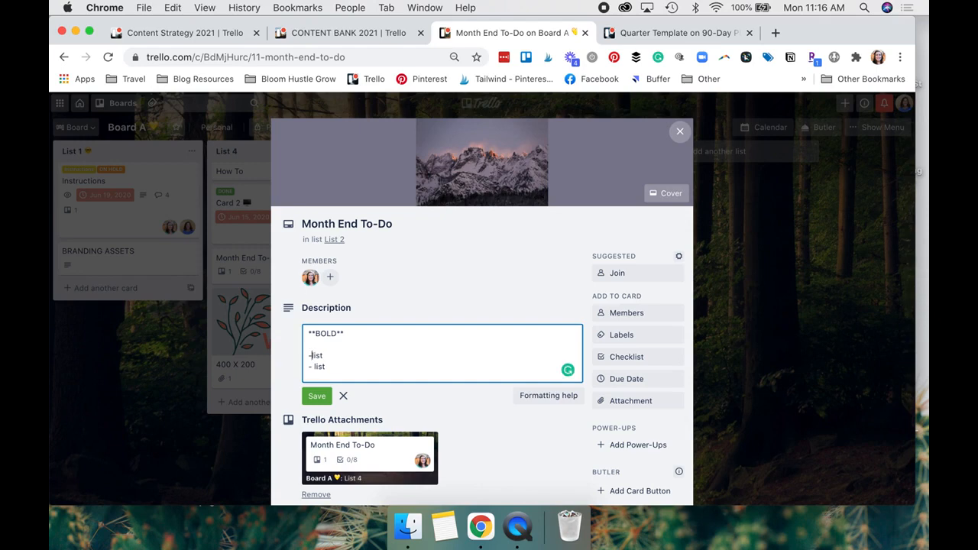
Save the description, reopen it to fix the first item's spacing, and save again.
click(317, 395)
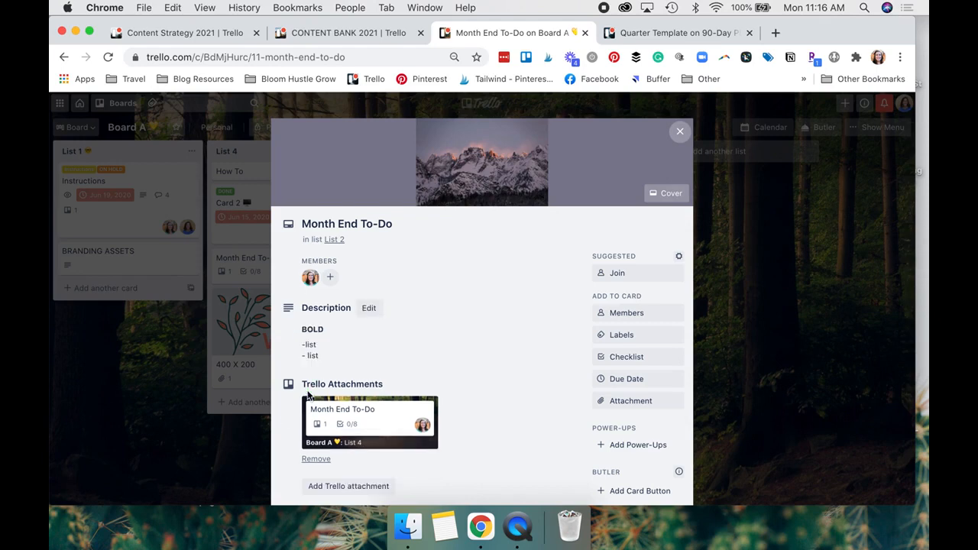
click(368, 307)
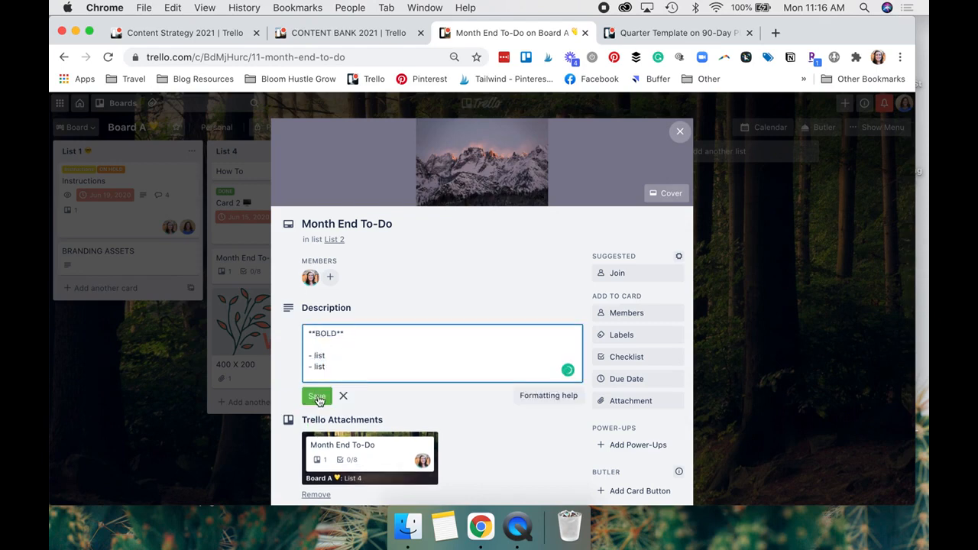
click(317, 396)
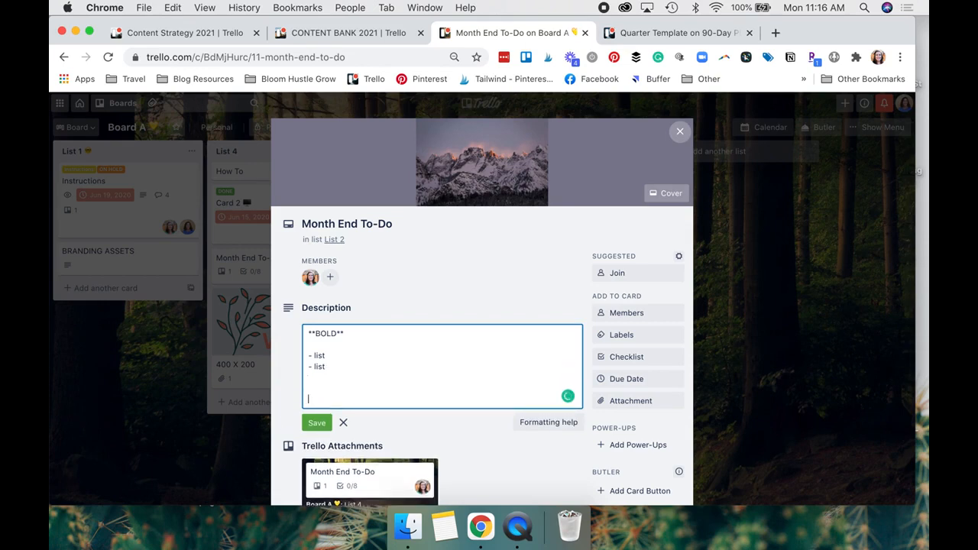
Add a dashed horizontal rule below the list, save, and switch to Quarter Template.
text(------------------)
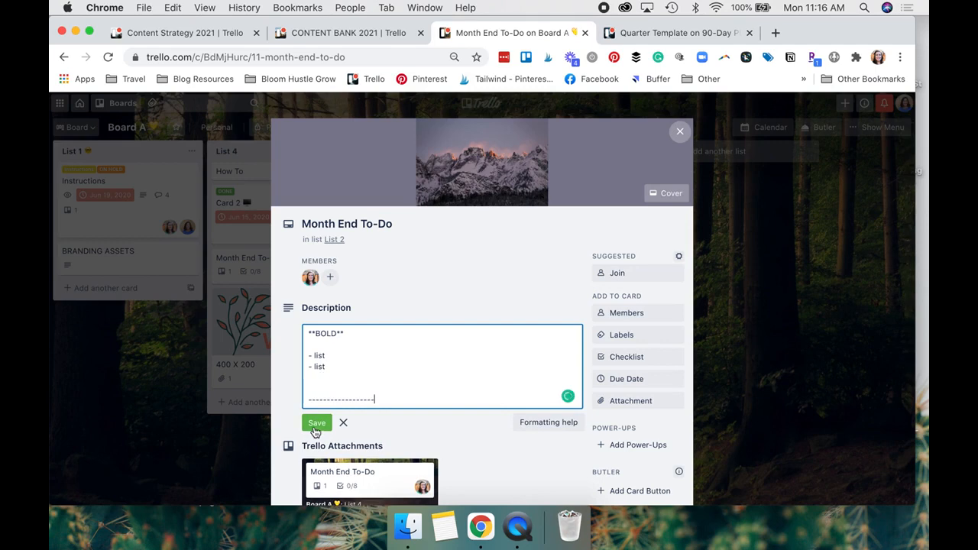
click(317, 423)
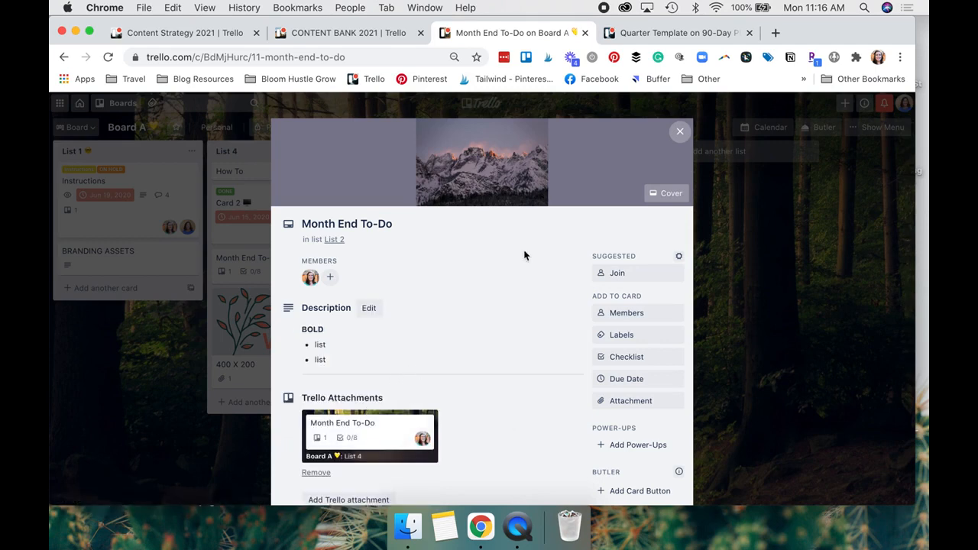
click(670, 33)
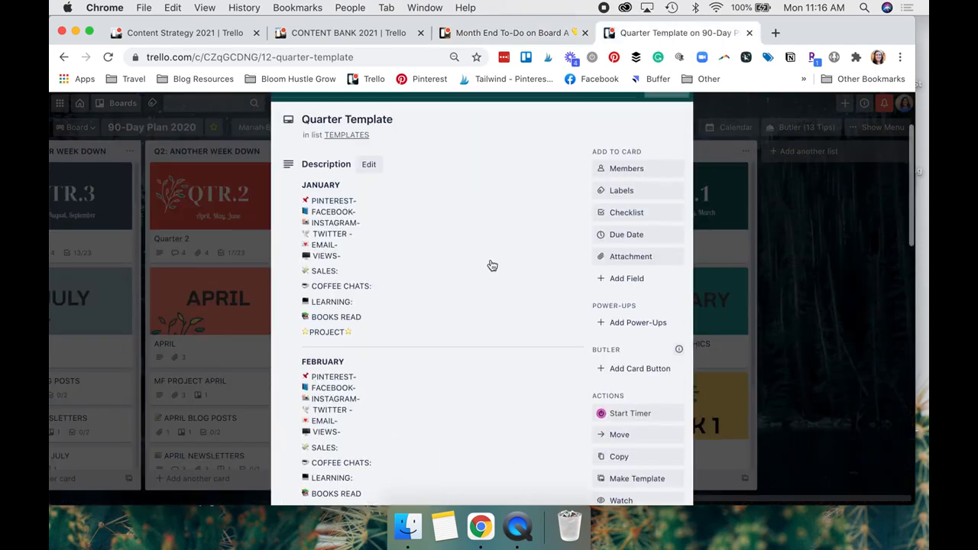
Scroll through the Quarter Template description's January and February sections and dividers.
scroll(down, 3)
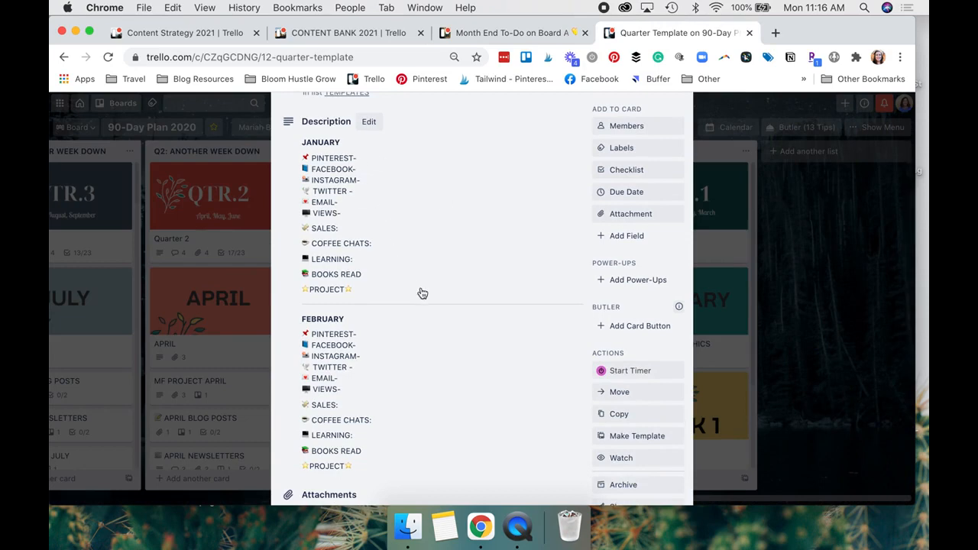
scroll(down, 3)
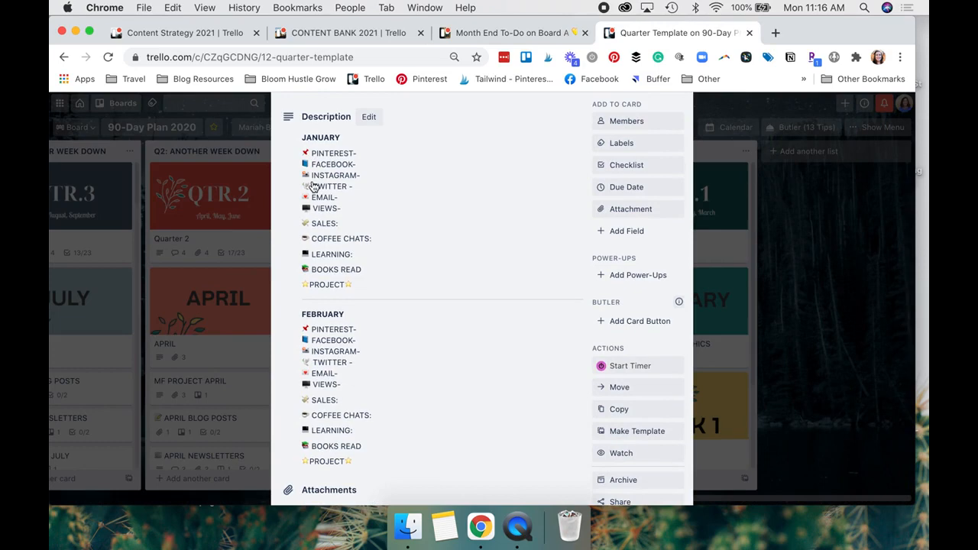
mouse_move(311, 152)
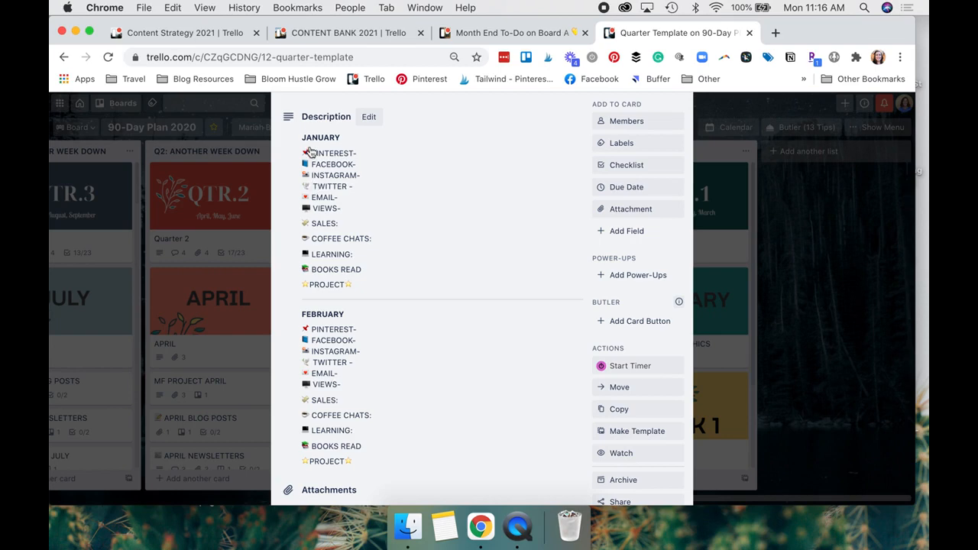
mouse_move(311, 159)
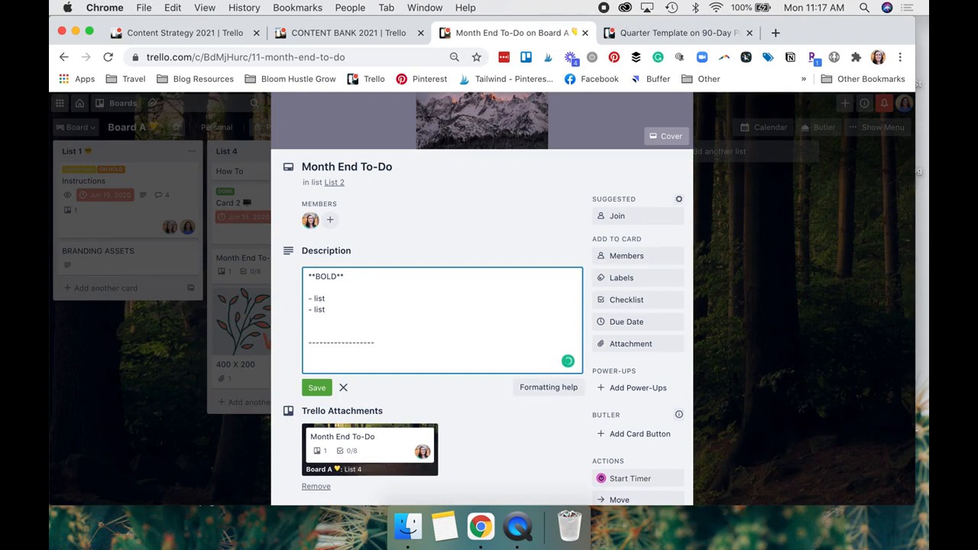
Save the description and wrap the 'Update Biz Books List' checklist item in ** bold.
click(316, 388)
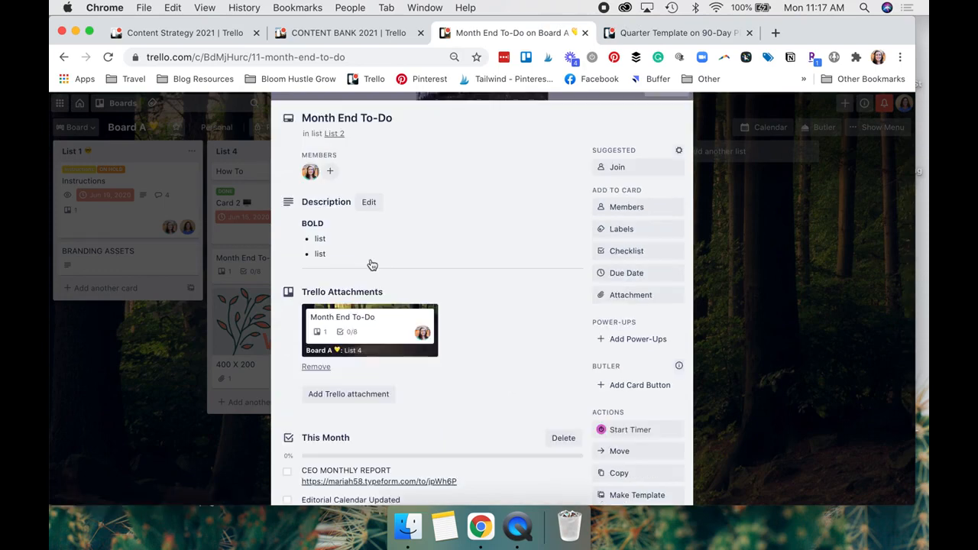
scroll(down, 3)
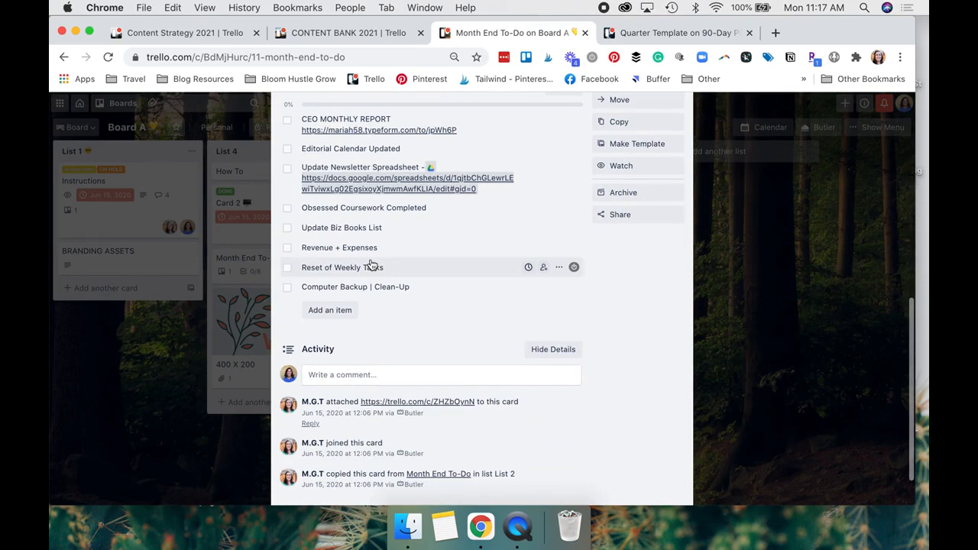
click(341, 227)
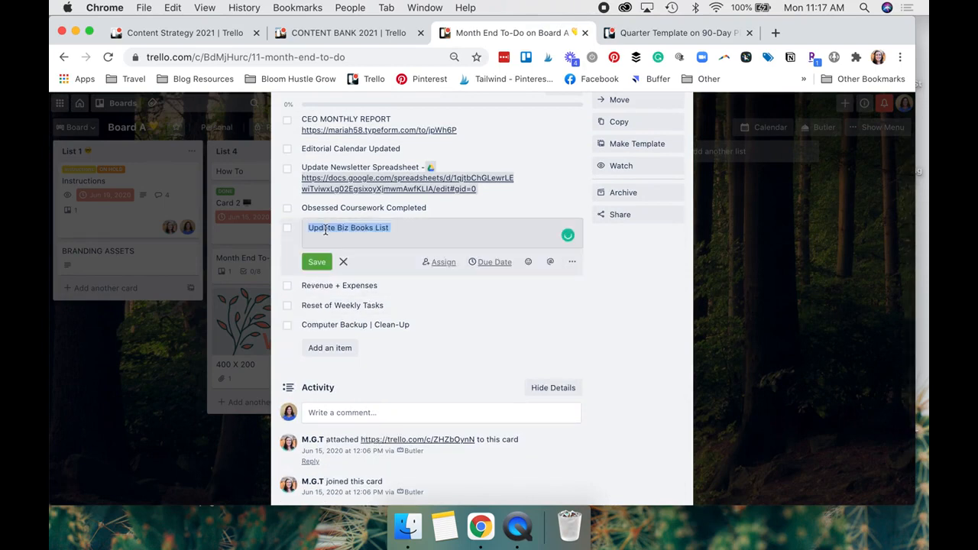
click(310, 228)
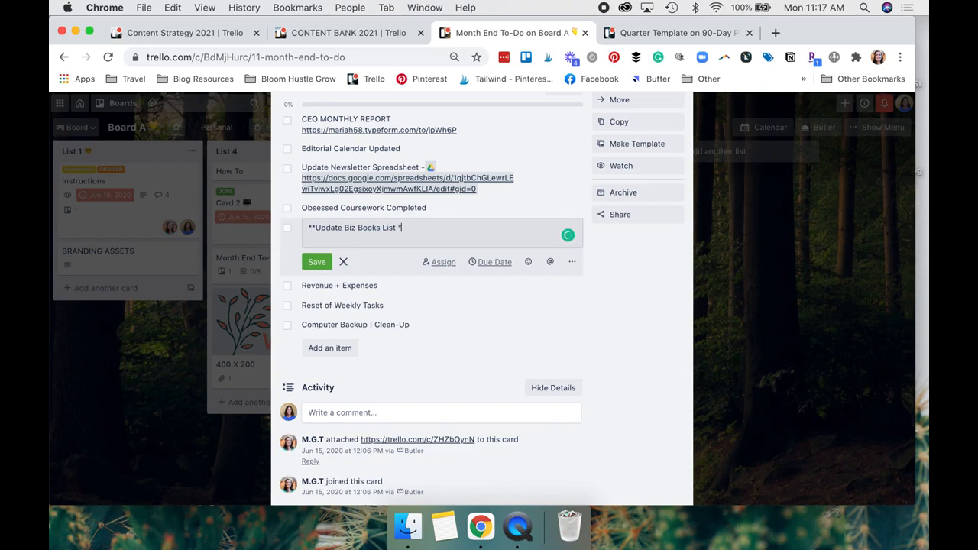
click(316, 262)
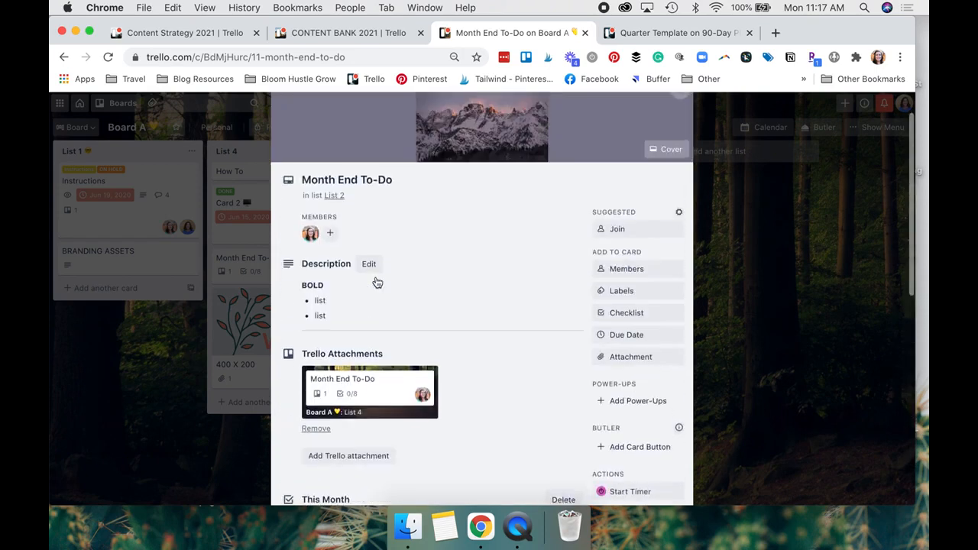
Edit the Month End To-Do description again and scroll to the Formatting help reference.
scroll(down, 3)
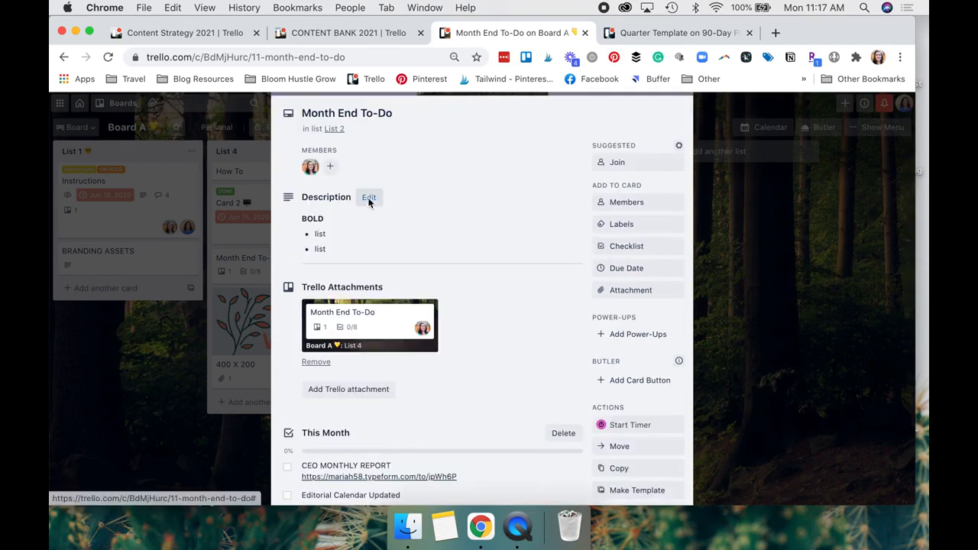
click(369, 197)
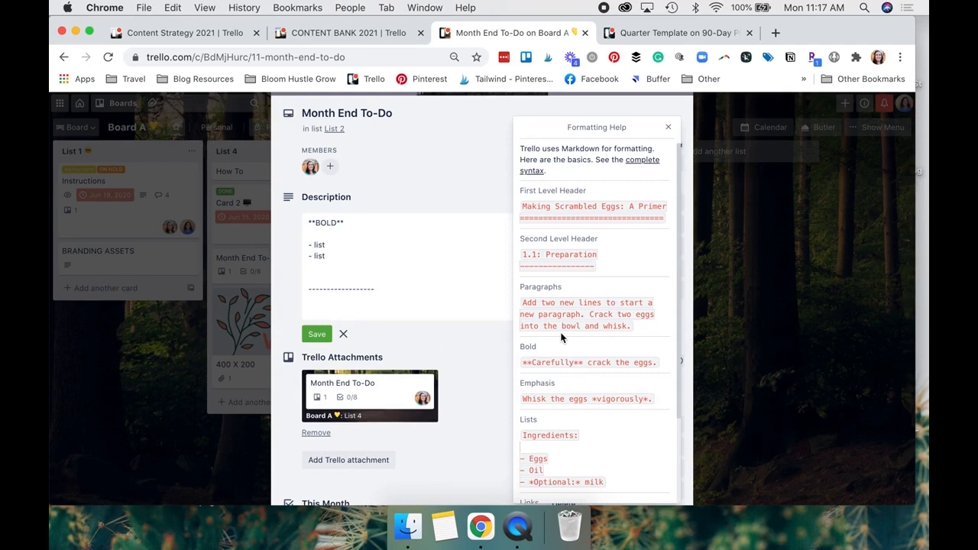
scroll(down, 3)
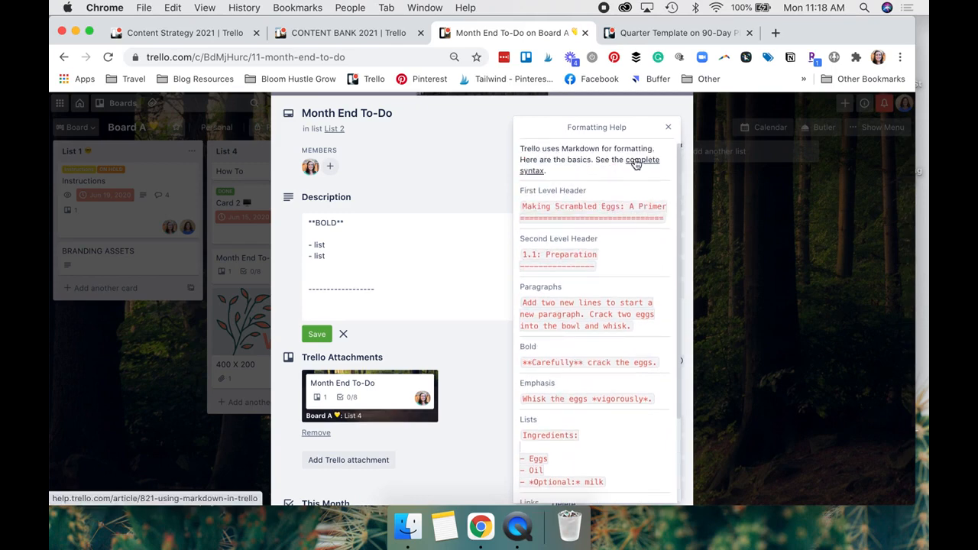
Read the complete markdown syntax article, then return to the Month End To-Do card.
click(643, 160)
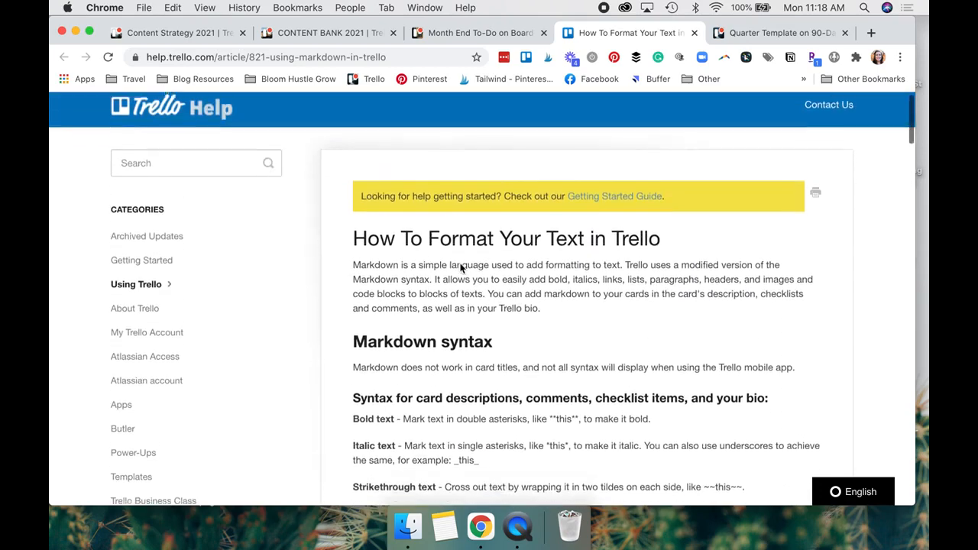
scroll(down, 3)
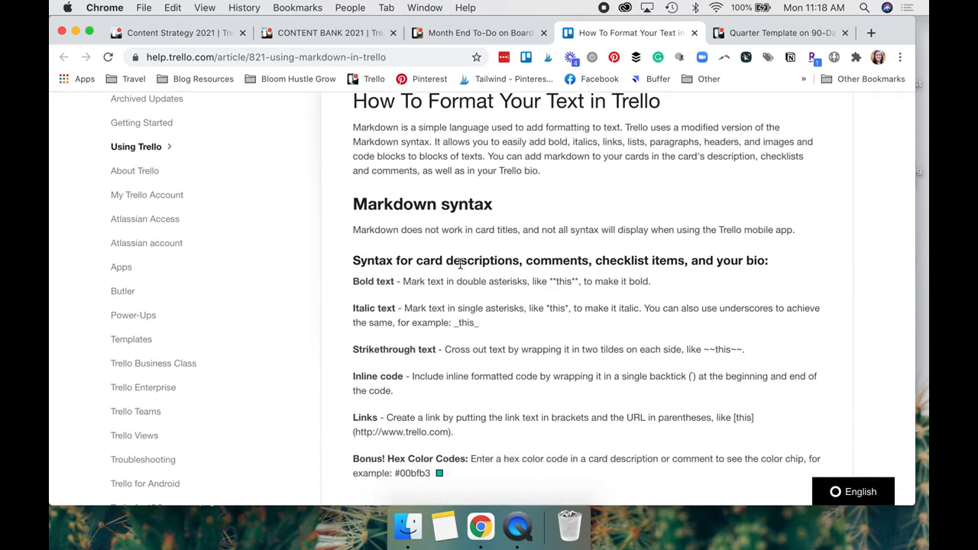
scroll(down, 3)
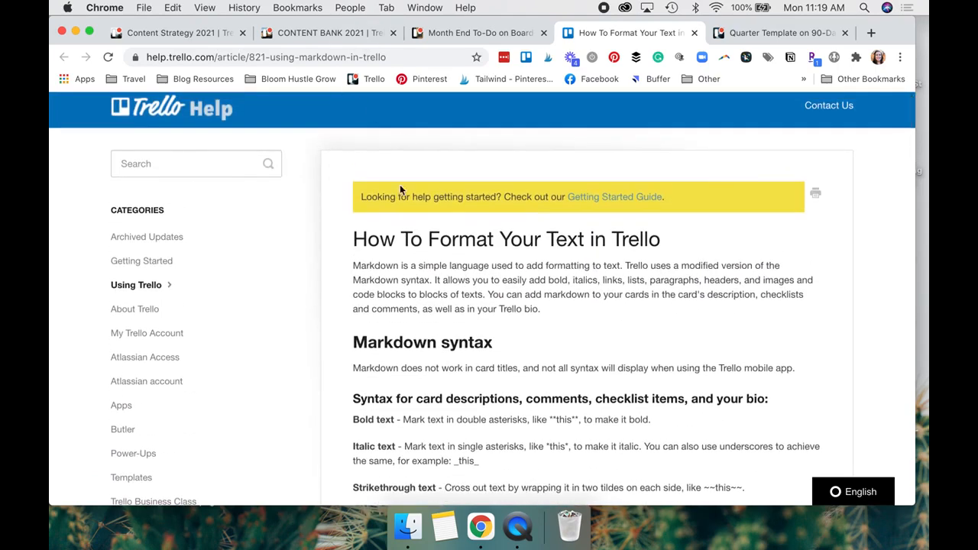
click(478, 33)
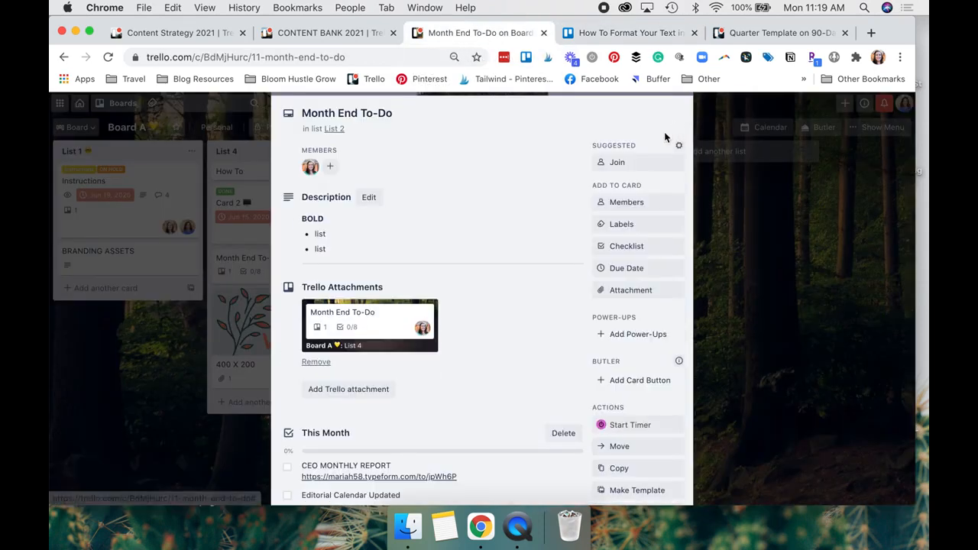
Add '[Client Folder ShortLink](INSERT FILE HERE).' below the rule and save.
click(368, 197)
text([Client Folder ShortLink](INSERT FILE HERE).)
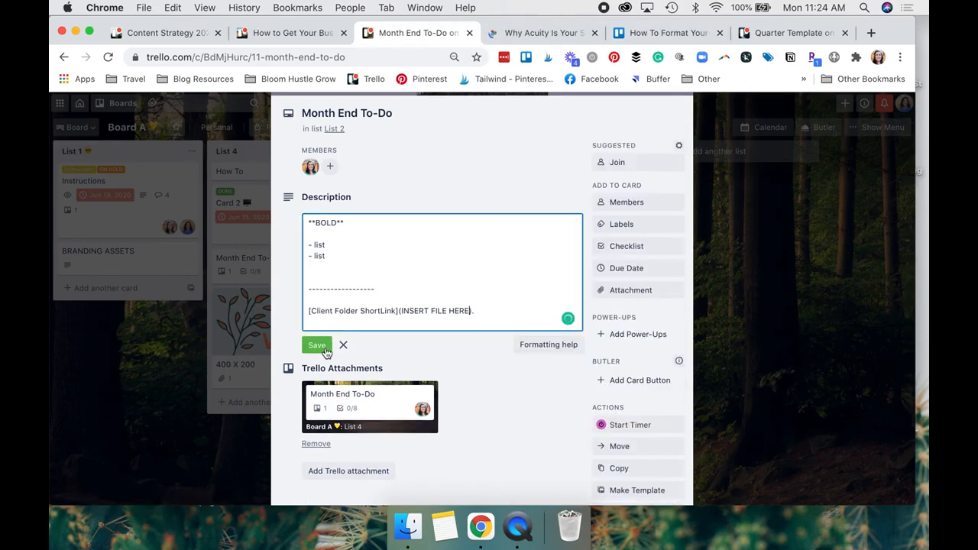
click(316, 345)
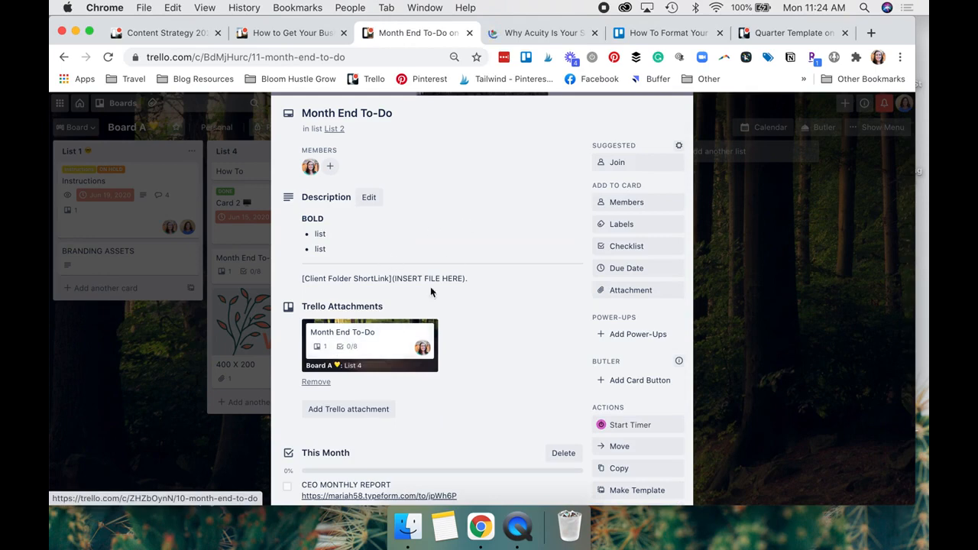
mouse_move(435, 283)
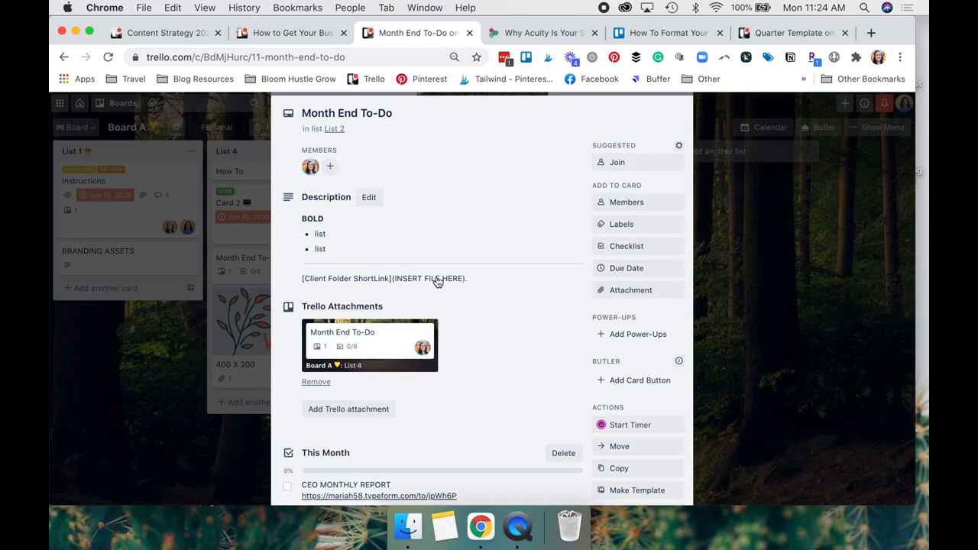